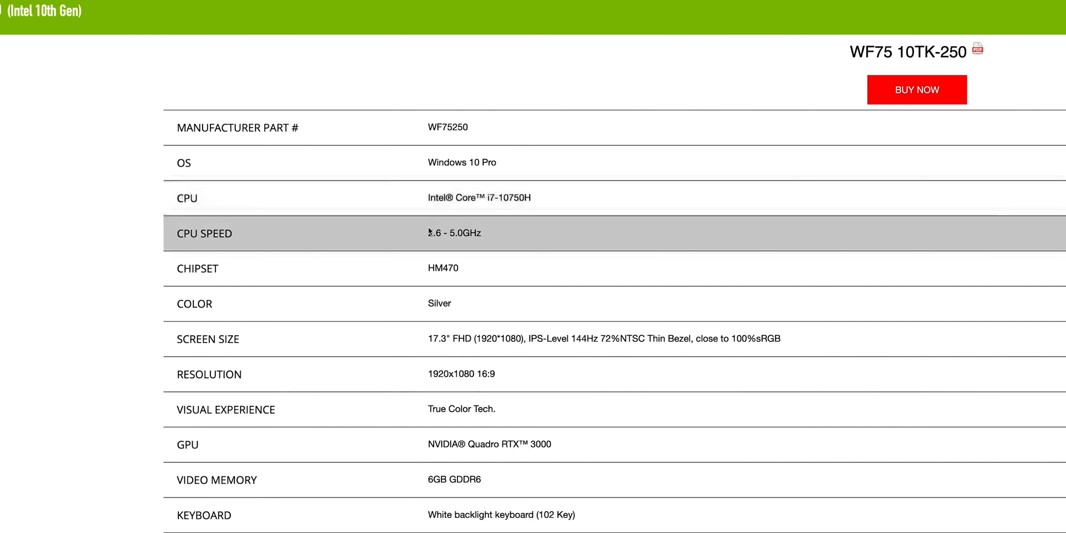
pyautogui.moveTo(439, 295)
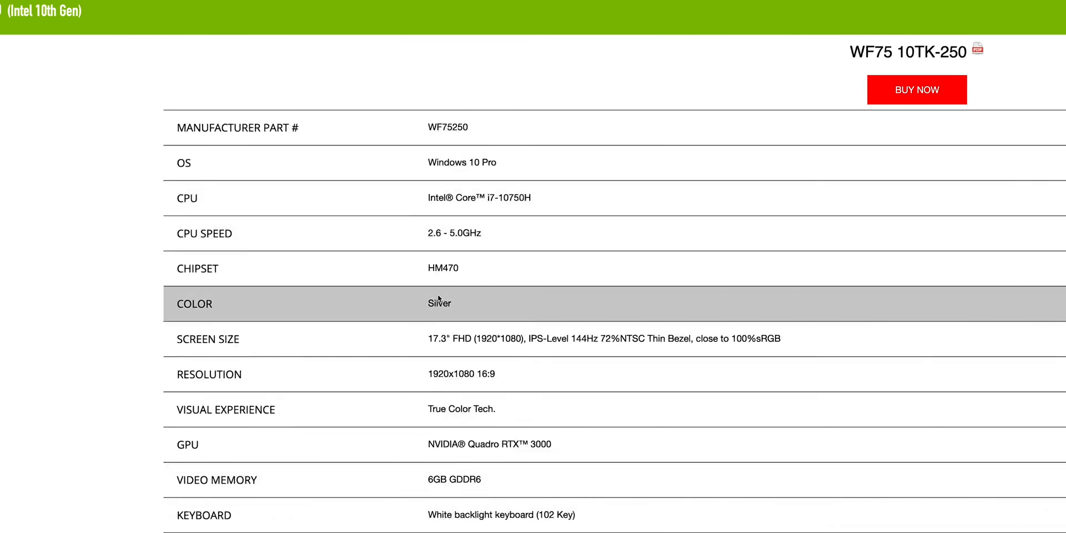
pyautogui.scroll(-3)
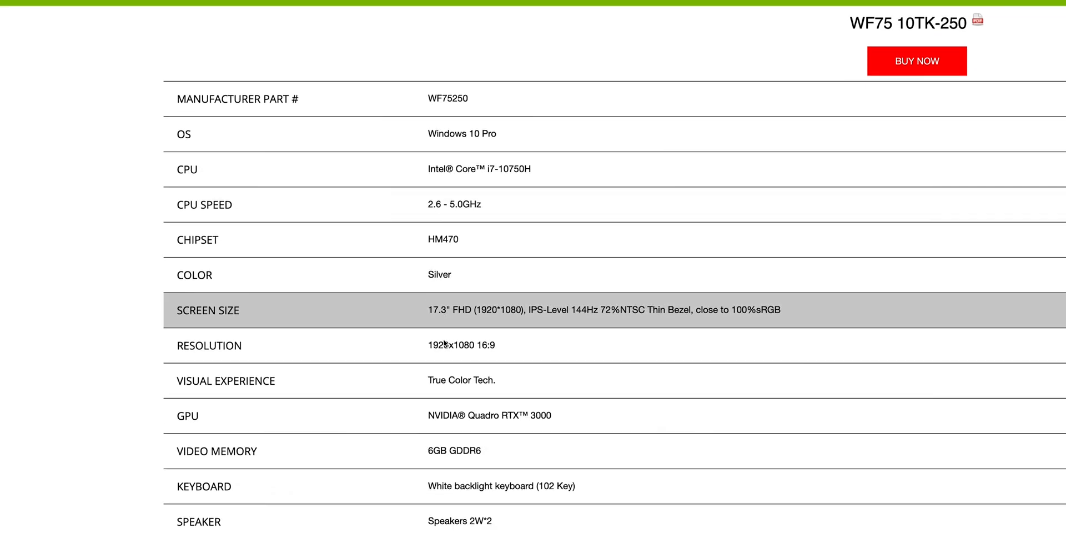
pyautogui.scroll(-3)
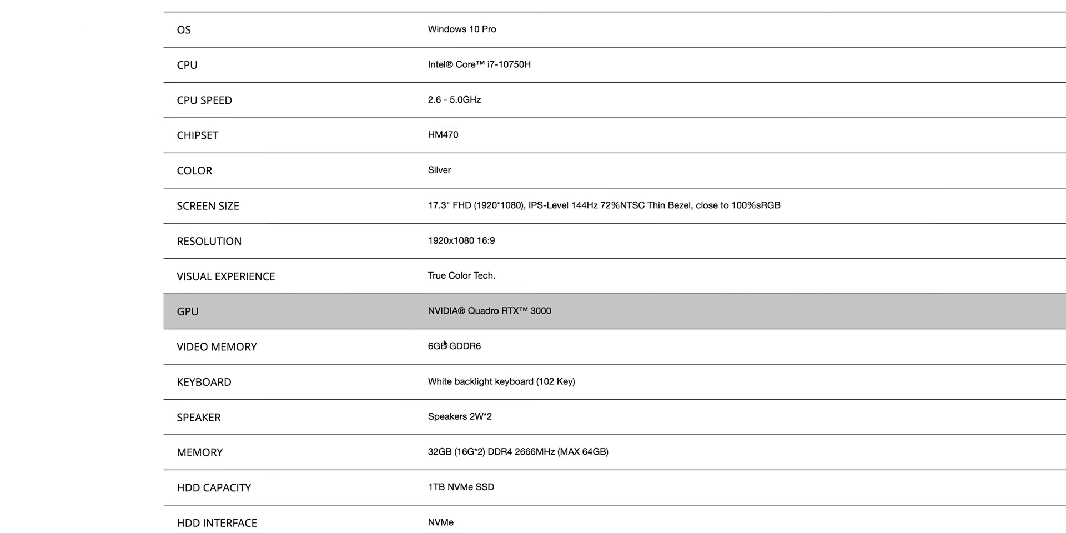
pyautogui.scroll(-3)
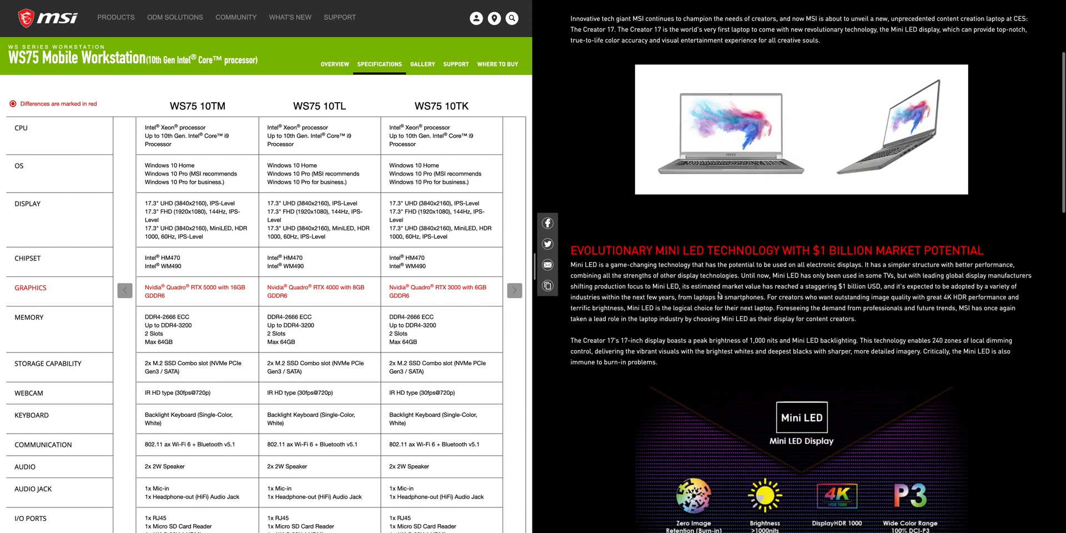
pyautogui.scroll(-3)
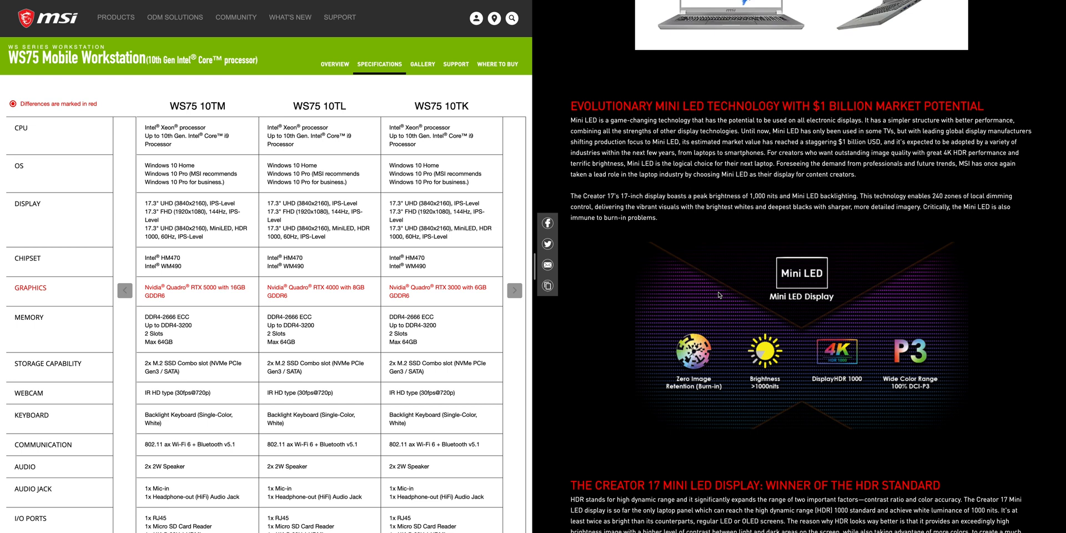
pyautogui.scroll(-3)
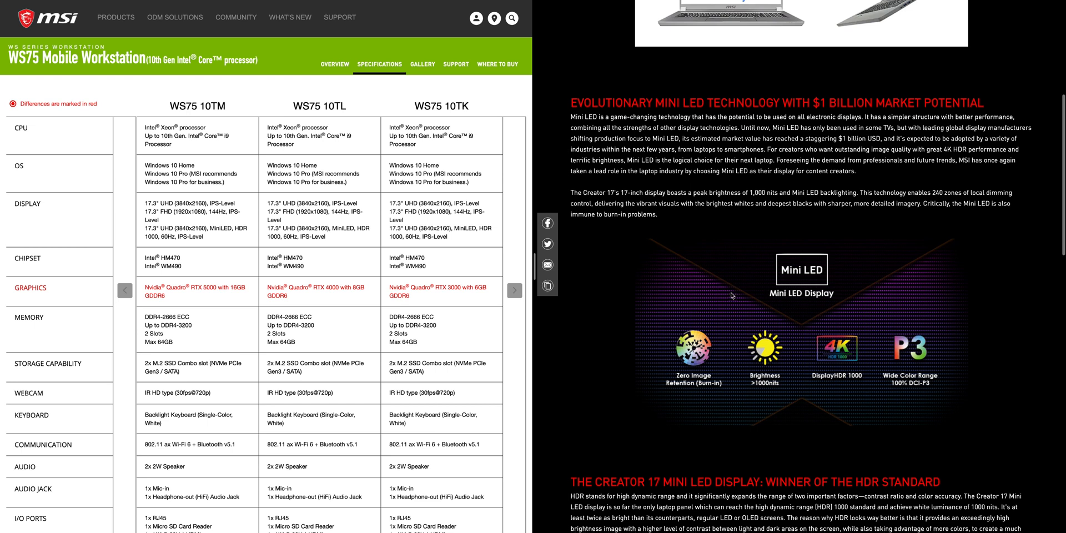